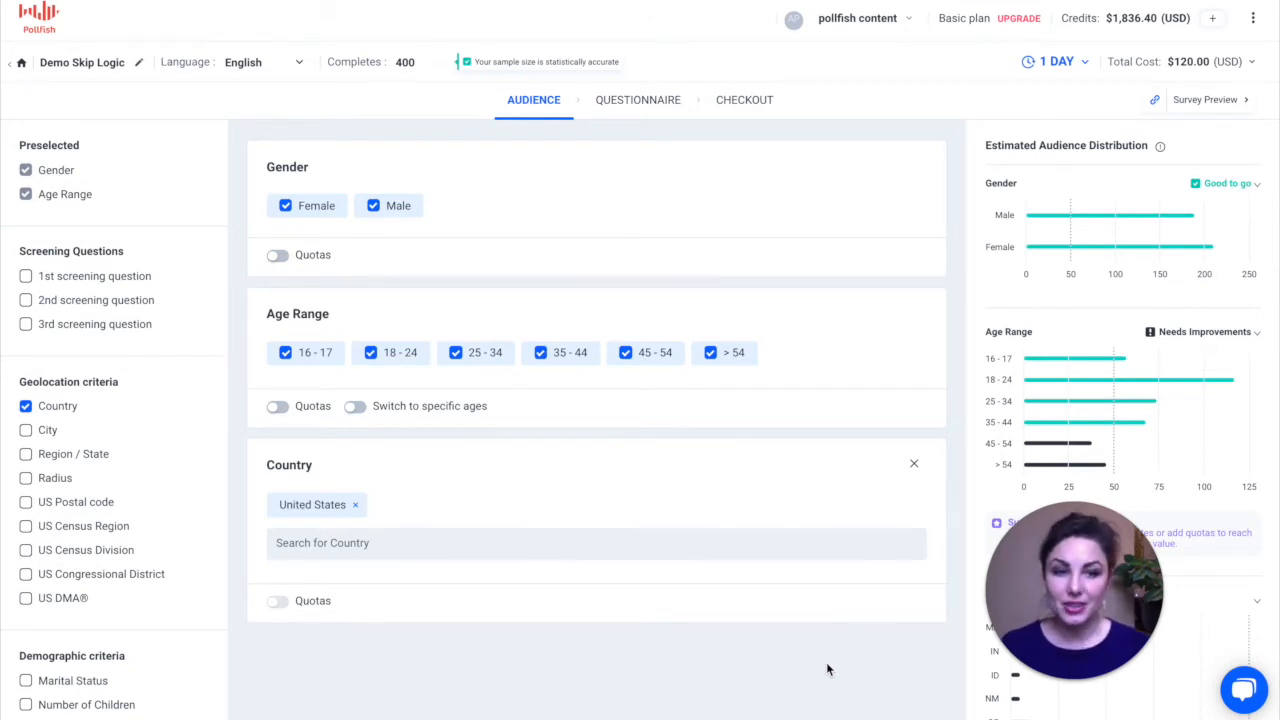
mouse_move(650, 107)
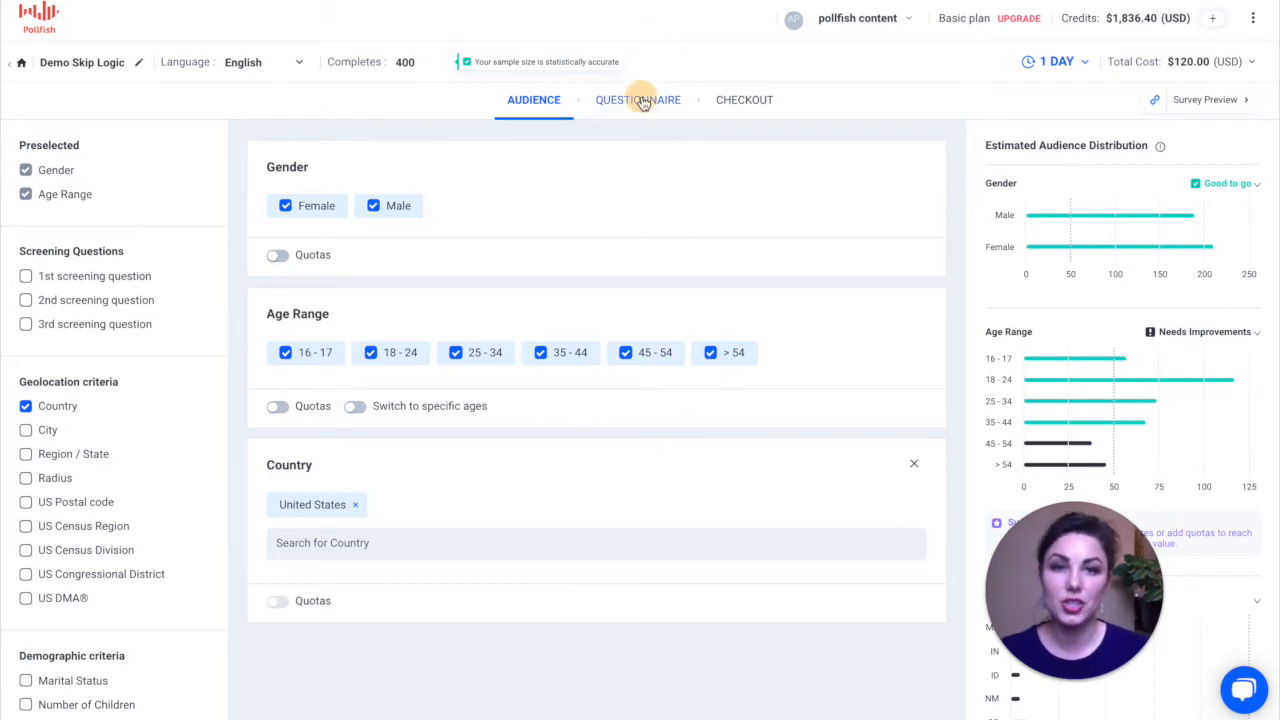
- Go to the survey's Questionnaire view to reach Q1's skip logic
left_click(638, 99)
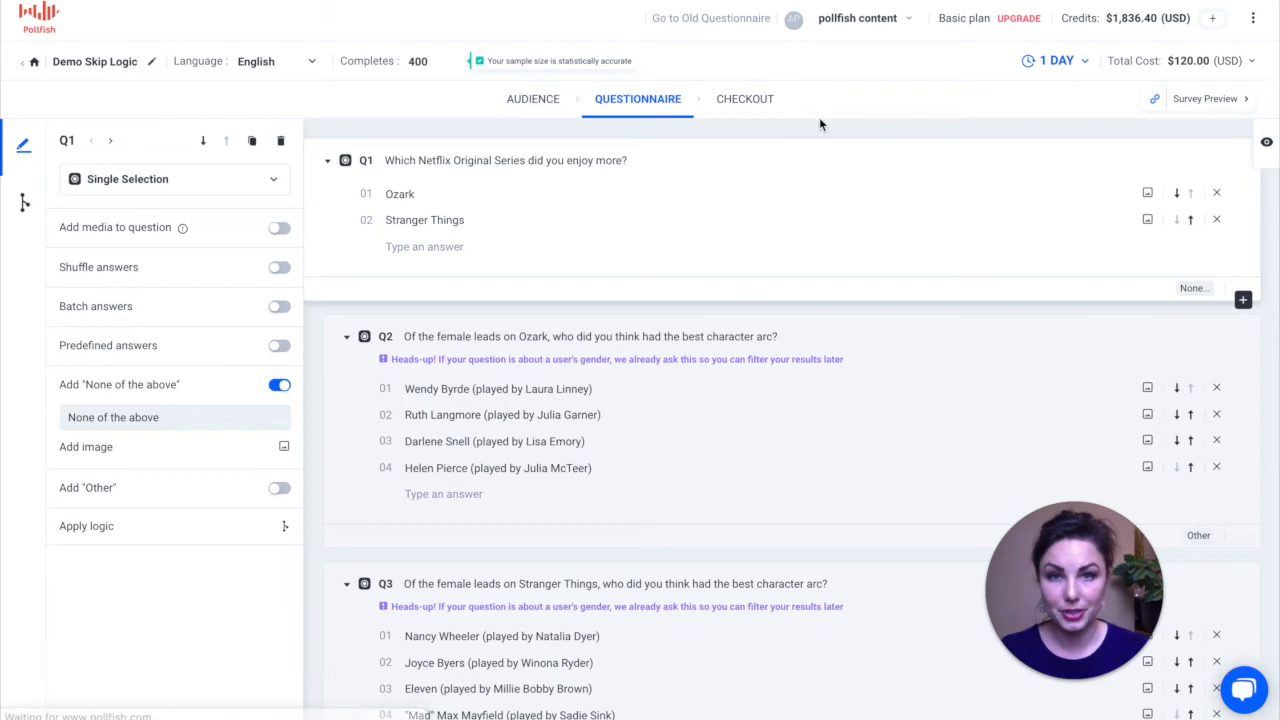
mouse_move(838, 128)
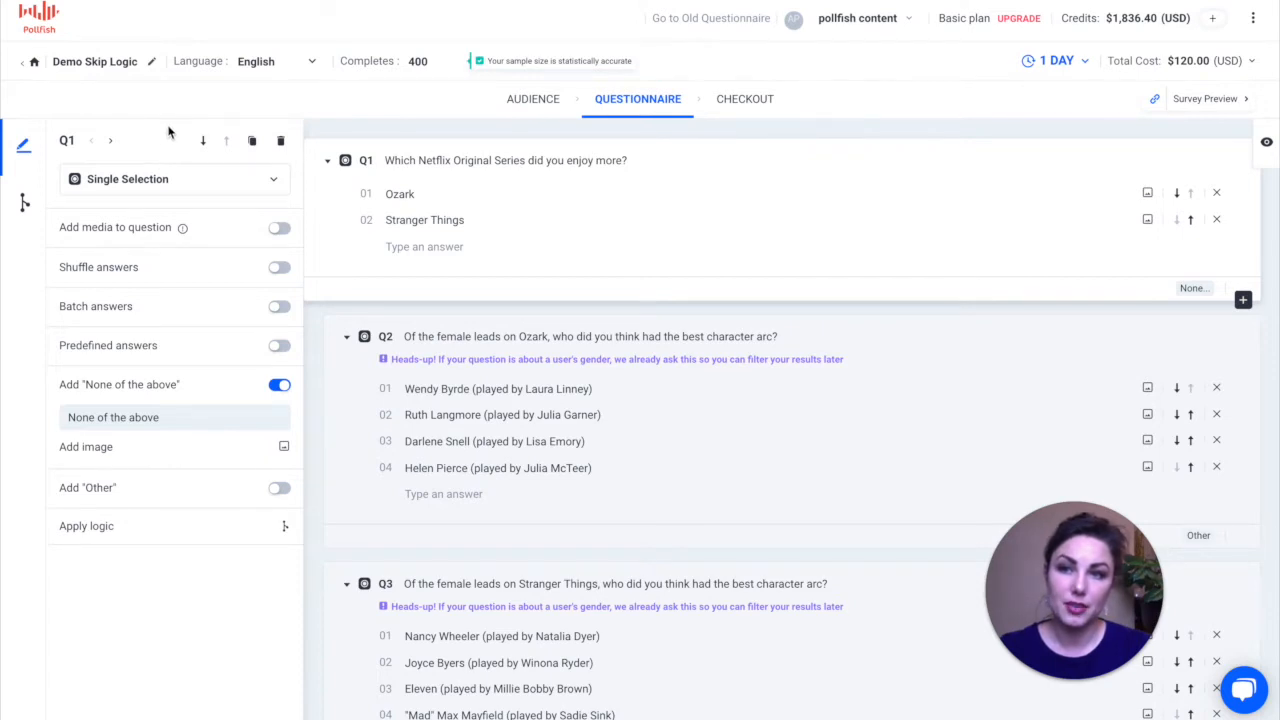
mouse_move(186, 570)
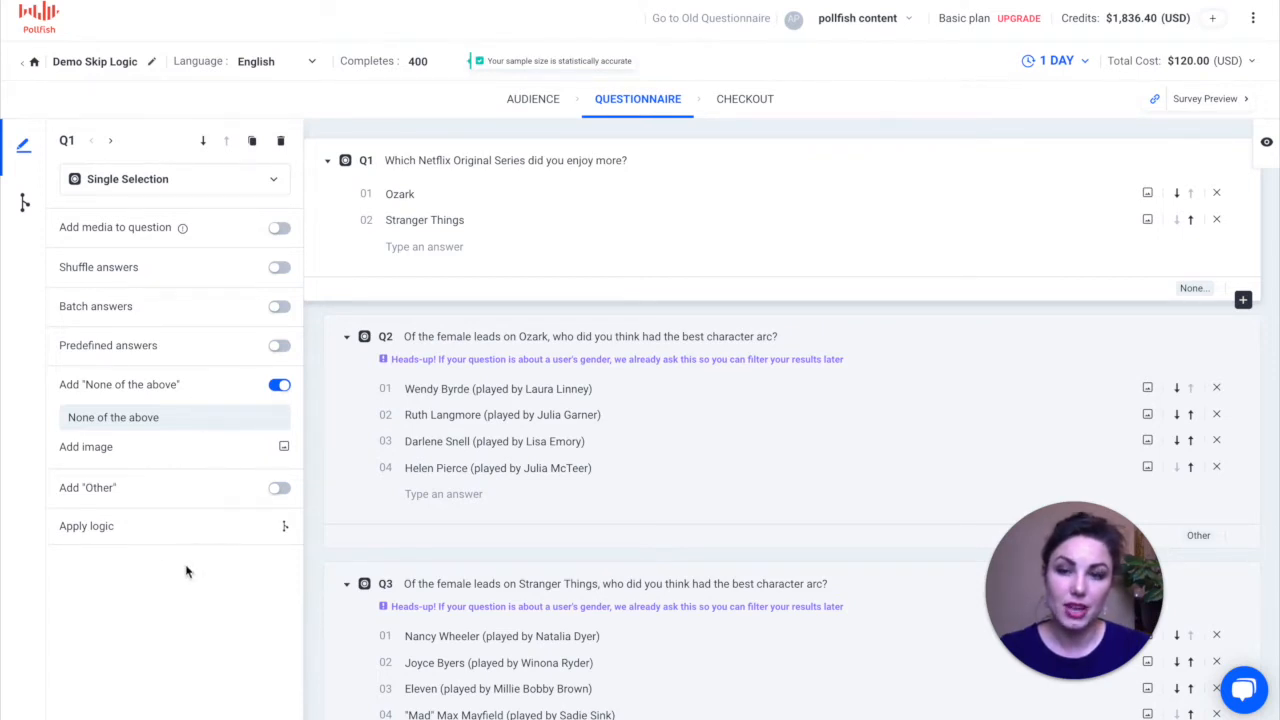
mouse_move(161, 550)
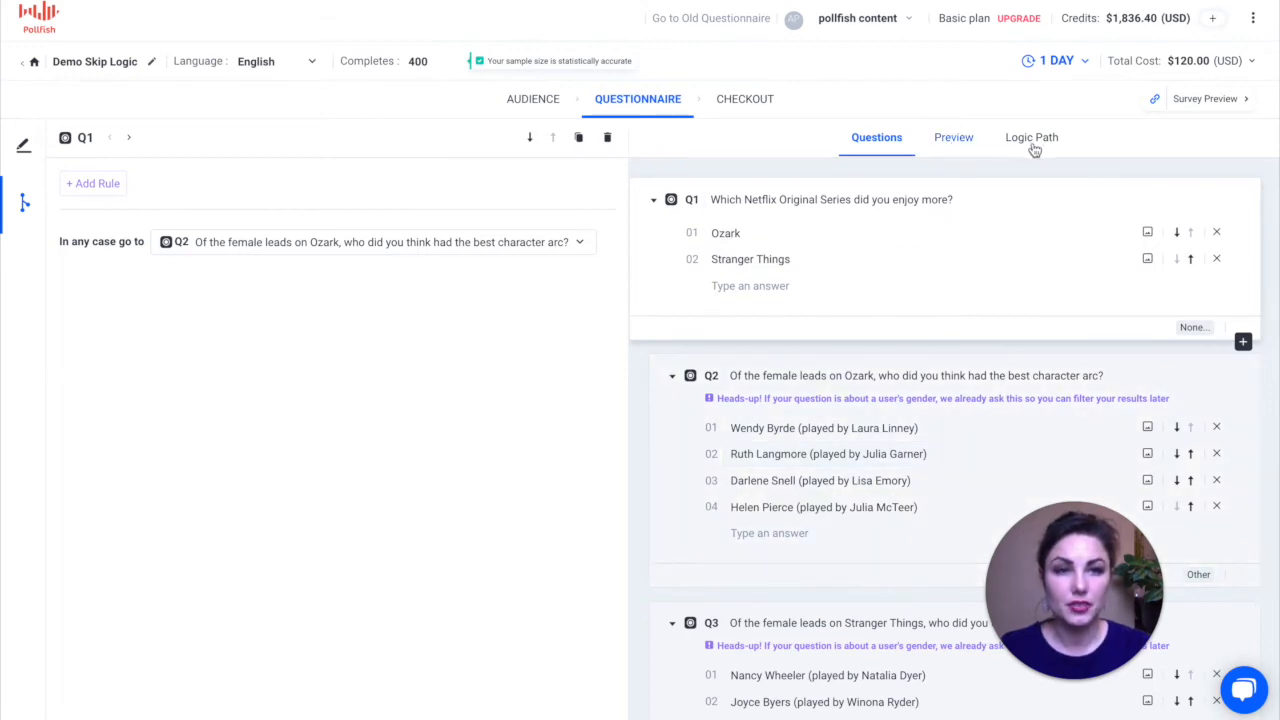
left_click(1031, 137)
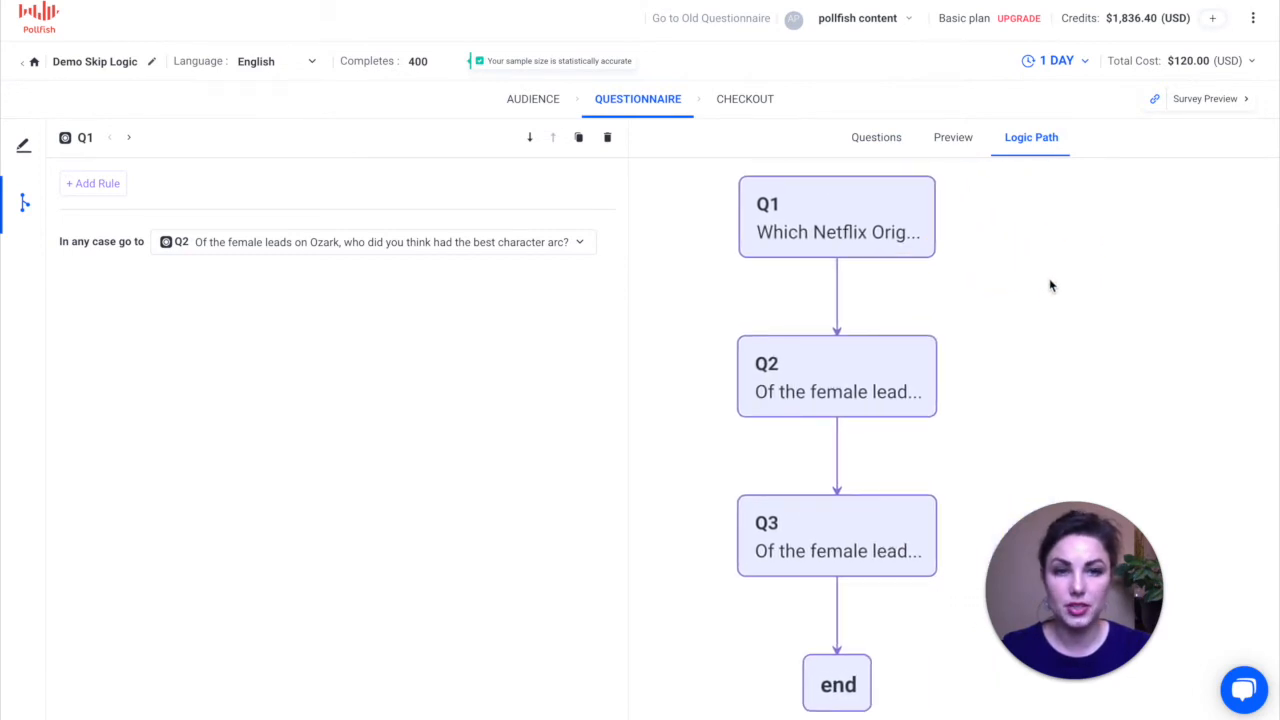
mouse_move(1019, 274)
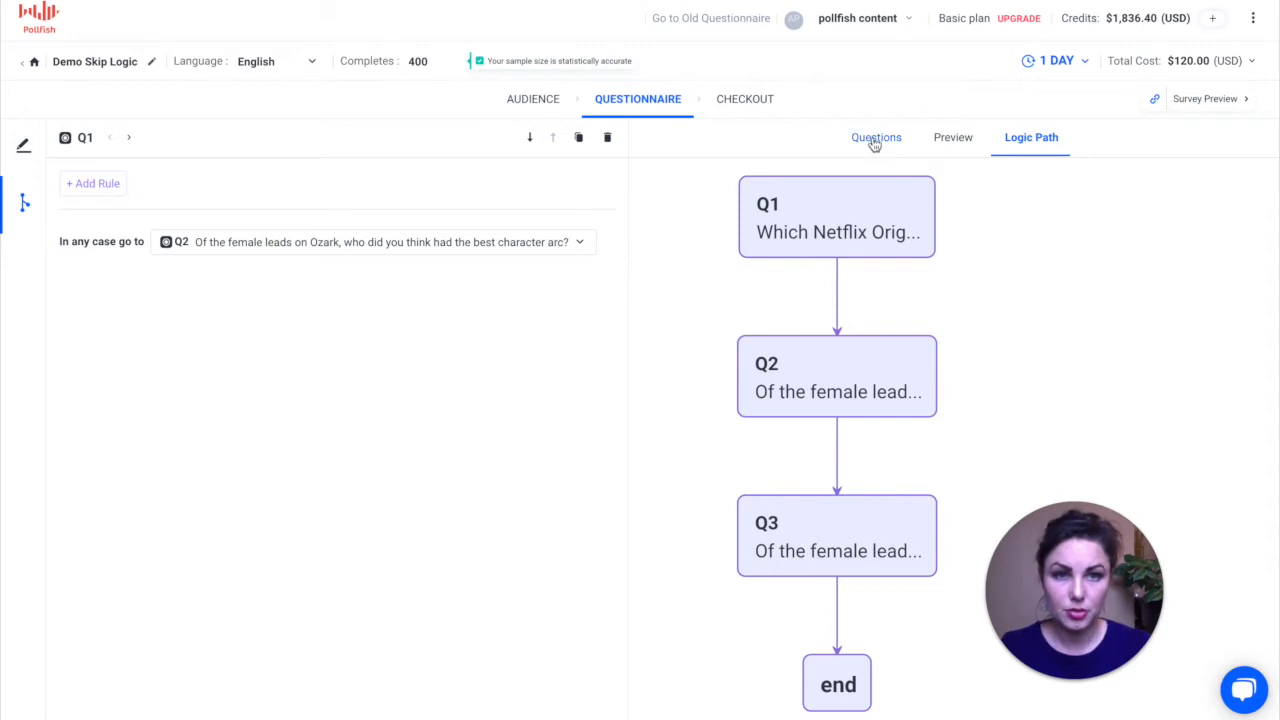
left_click(876, 137)
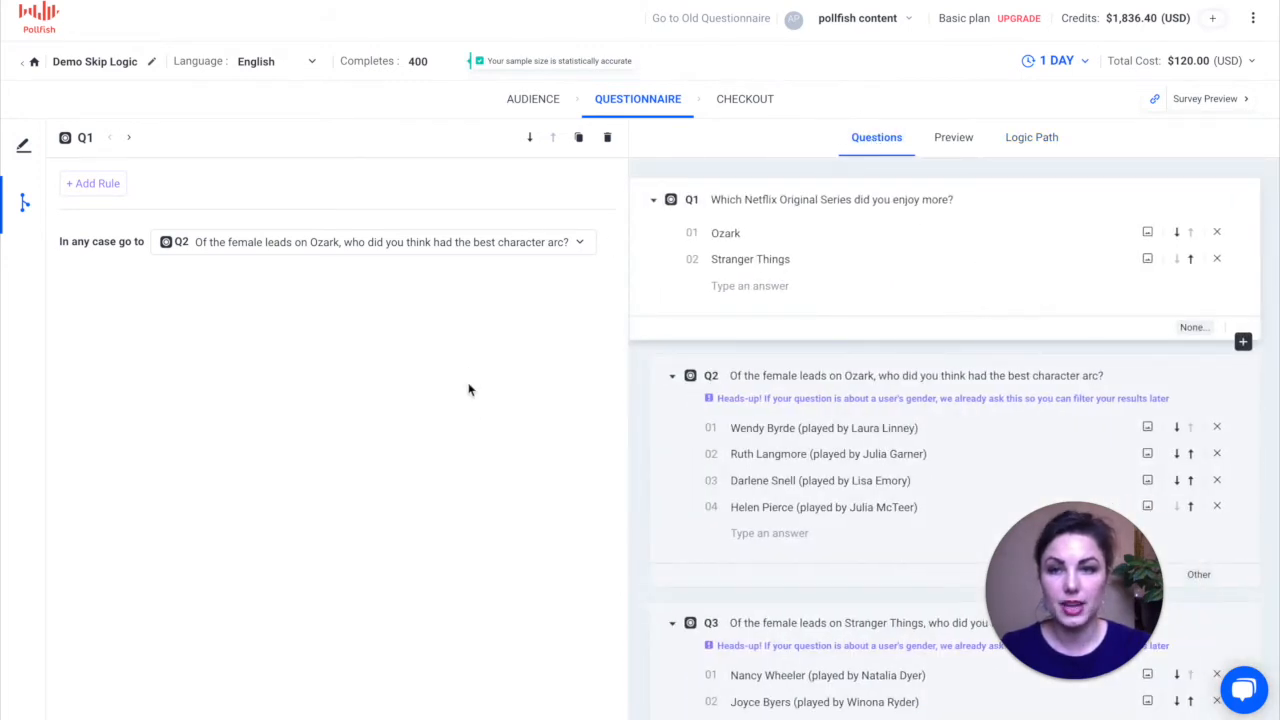
left_click(830, 199)
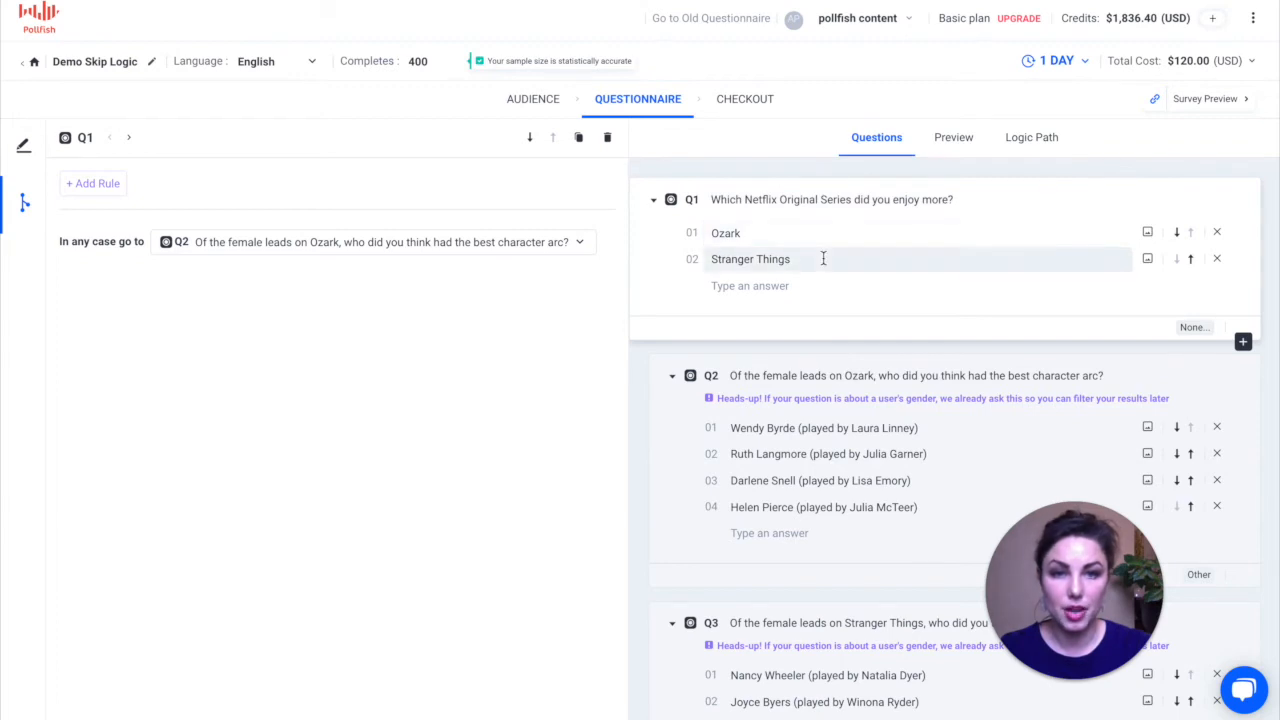
mouse_move(810, 250)
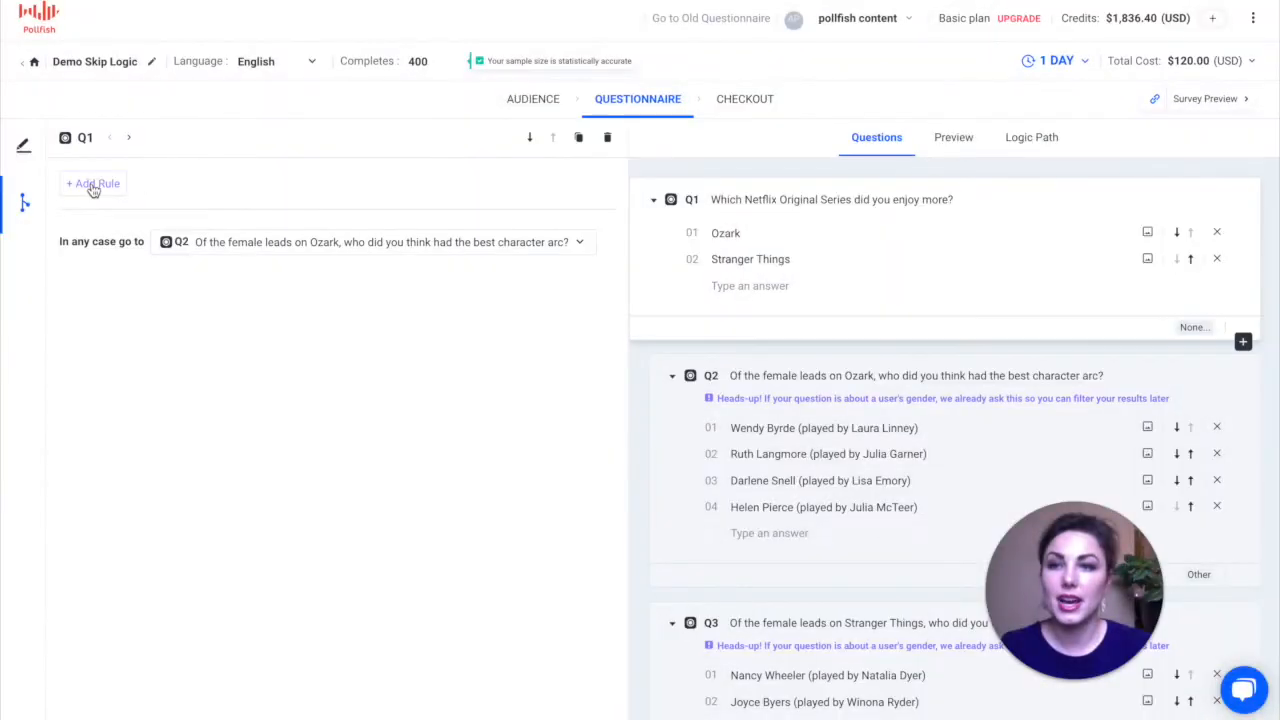
left_click(93, 183)
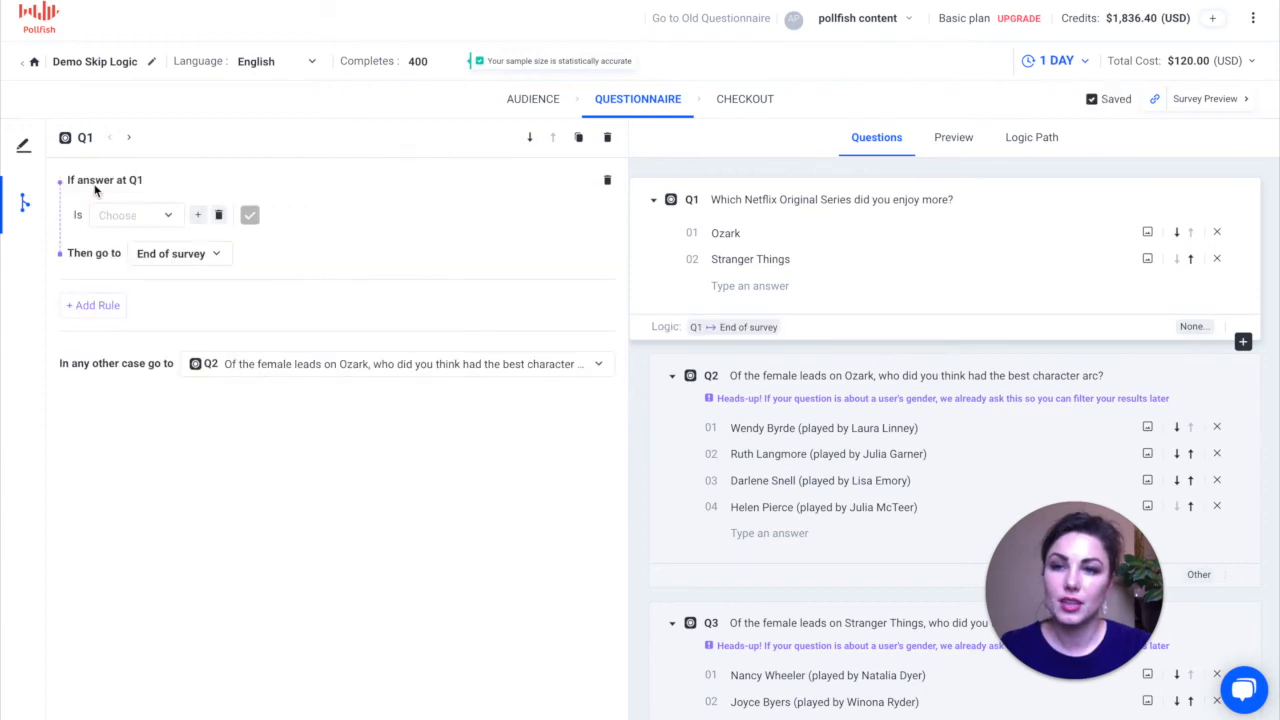
- Set Q1's rule so respondents answering Stranger Things go straight to Q3
left_click(135, 214)
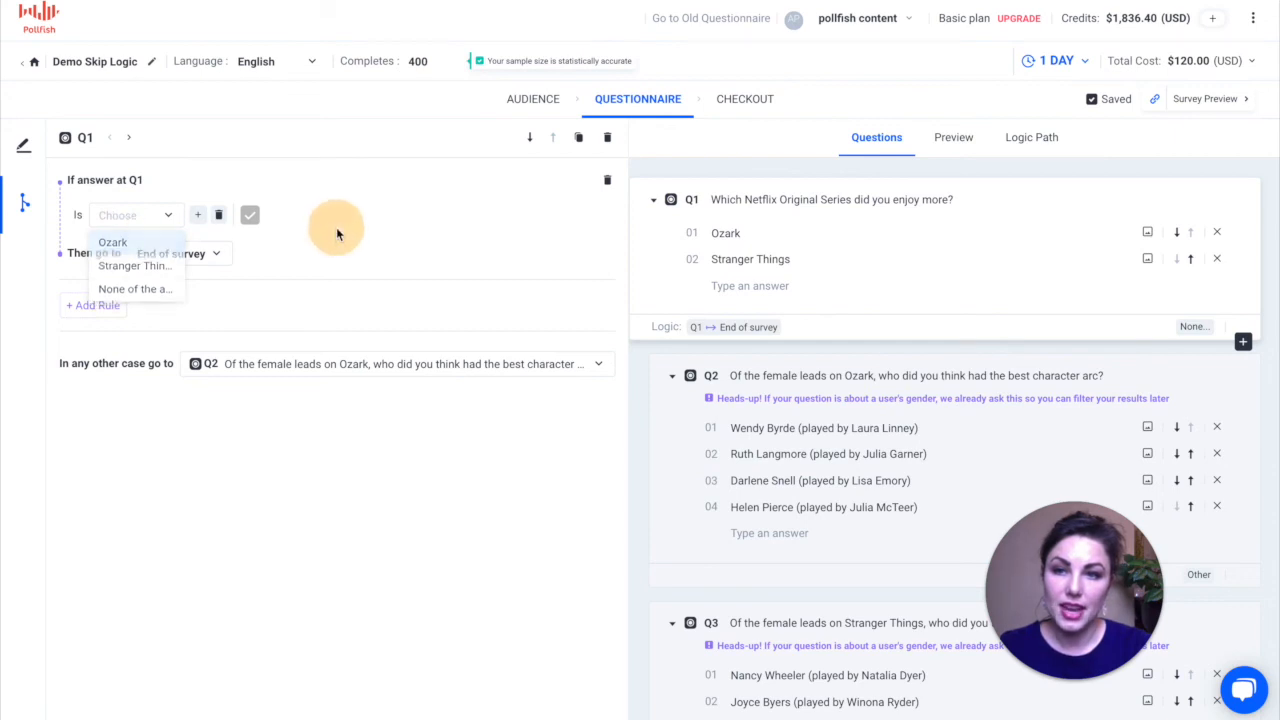
left_click(135, 215)
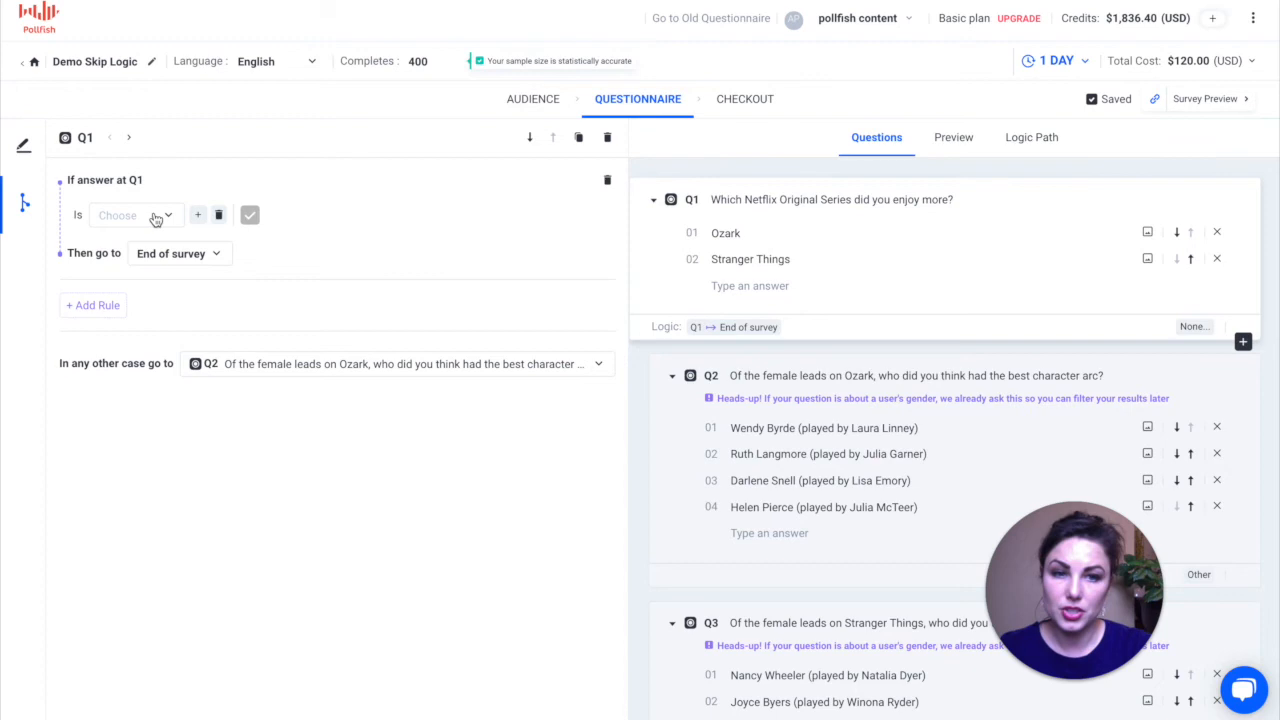
left_click(135, 215)
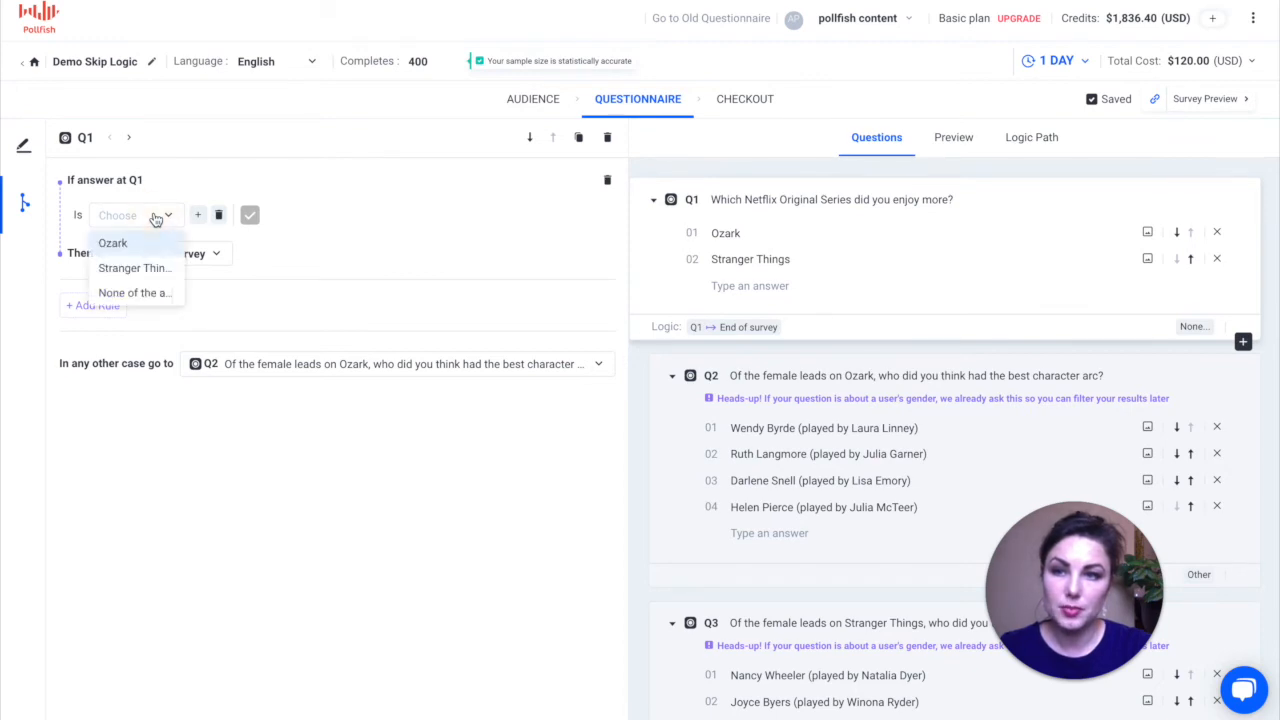
left_click(134, 268)
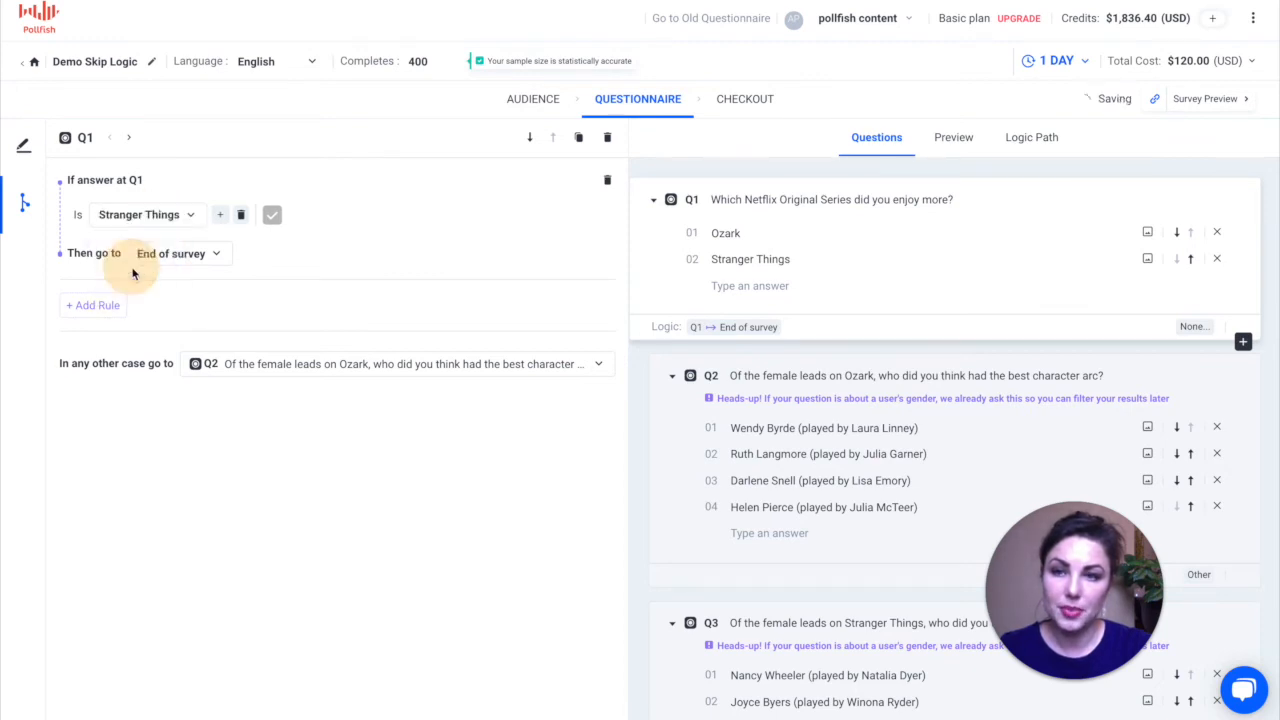
left_click(178, 253)
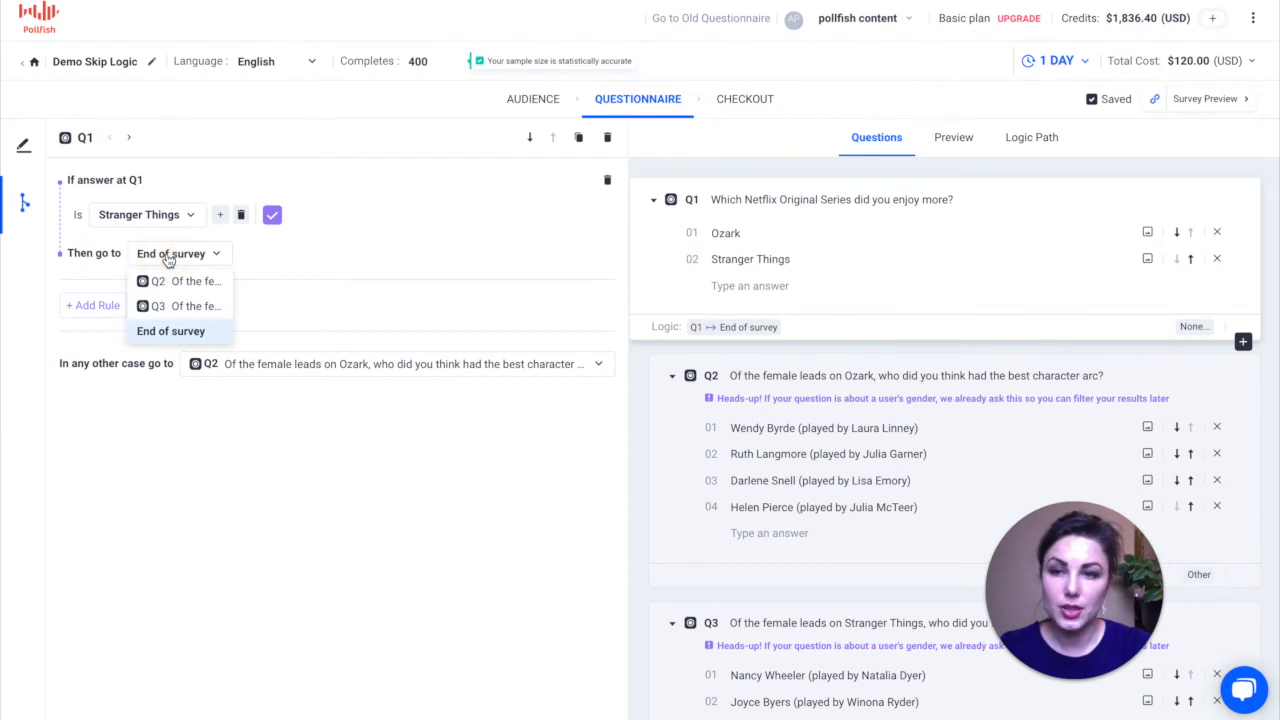
left_click(158, 305)
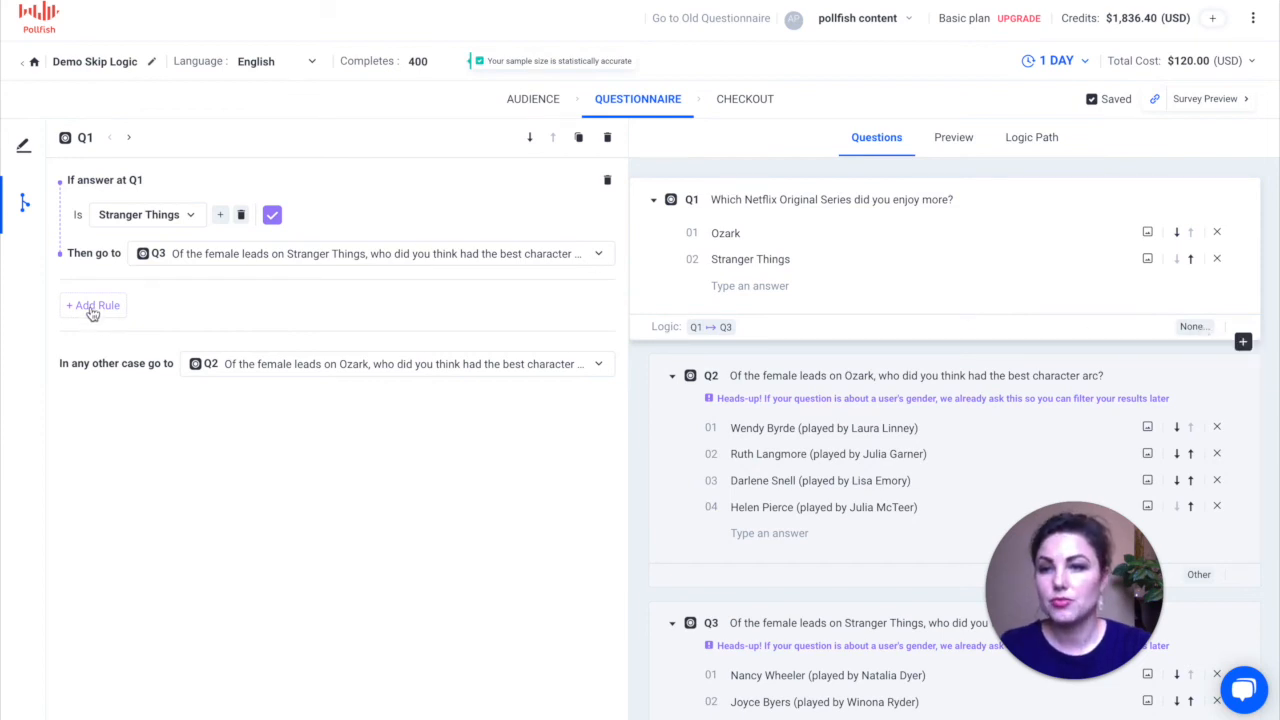
- Send all Q2 respondents to End of survey and view the Q1→Q2/Q3 branching in Logic Path
left_click(92, 305)
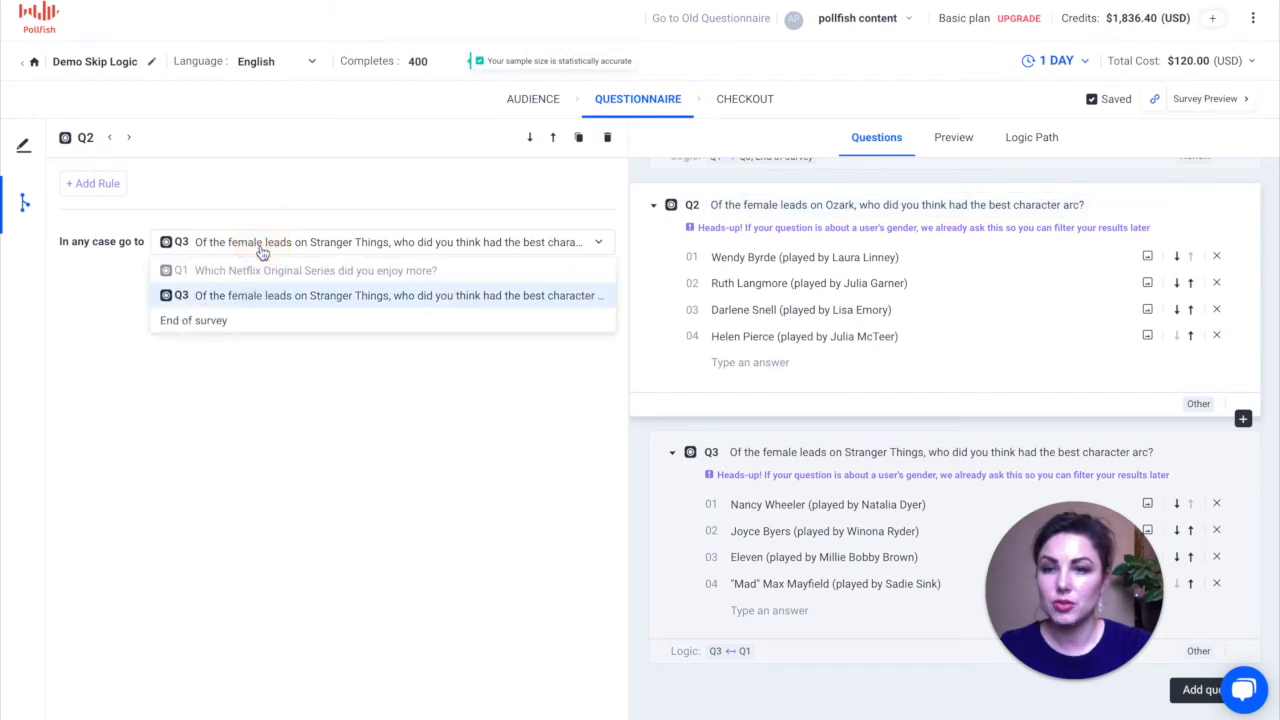
left_click(193, 320)
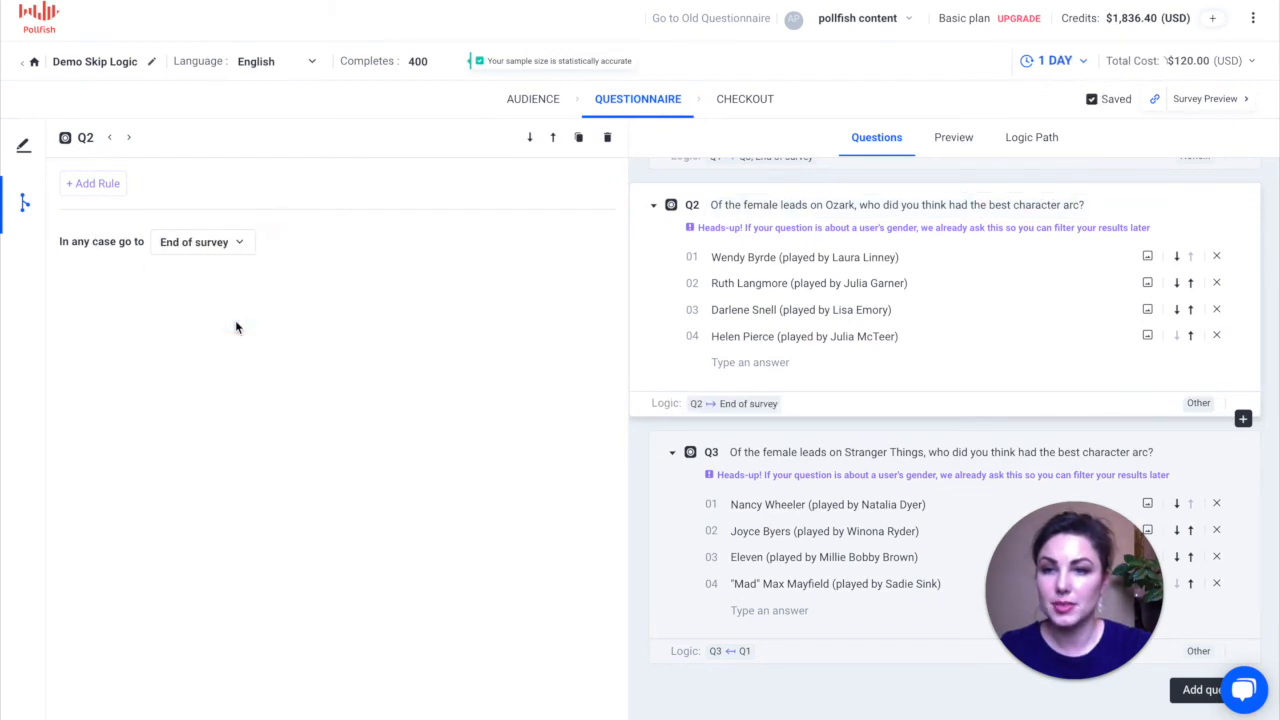
mouse_move(348, 315)
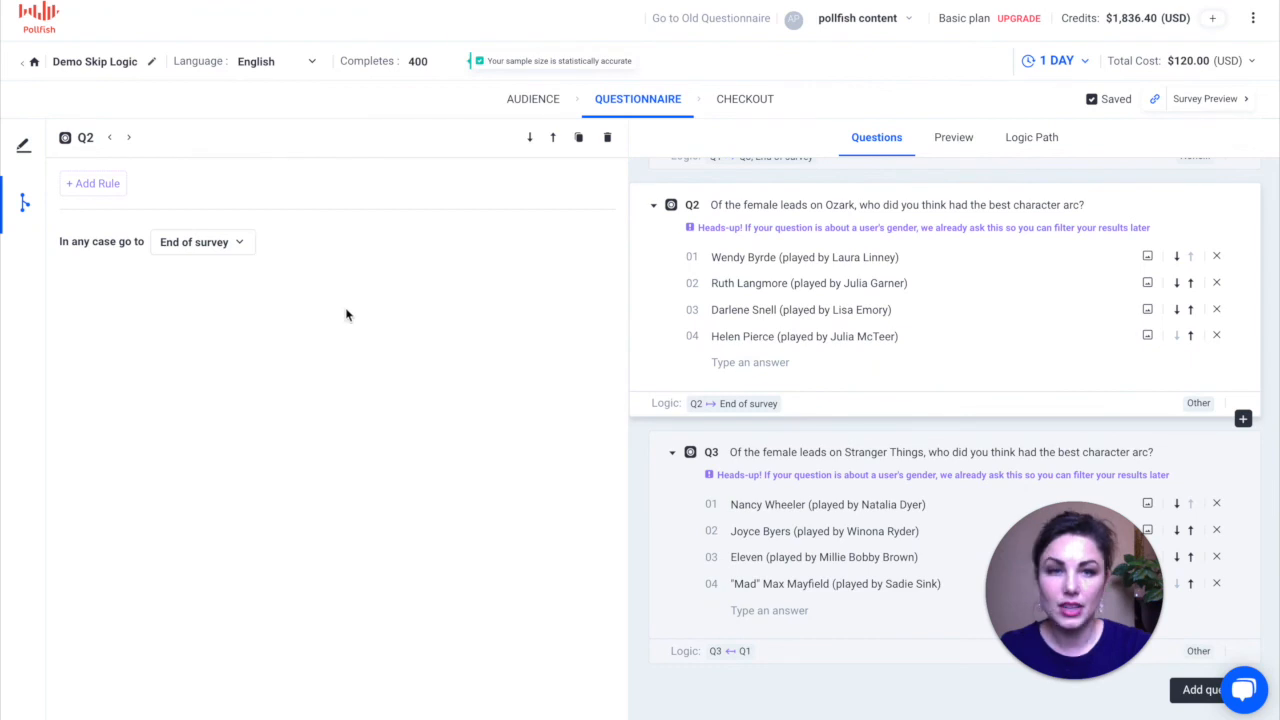
left_click(1031, 137)
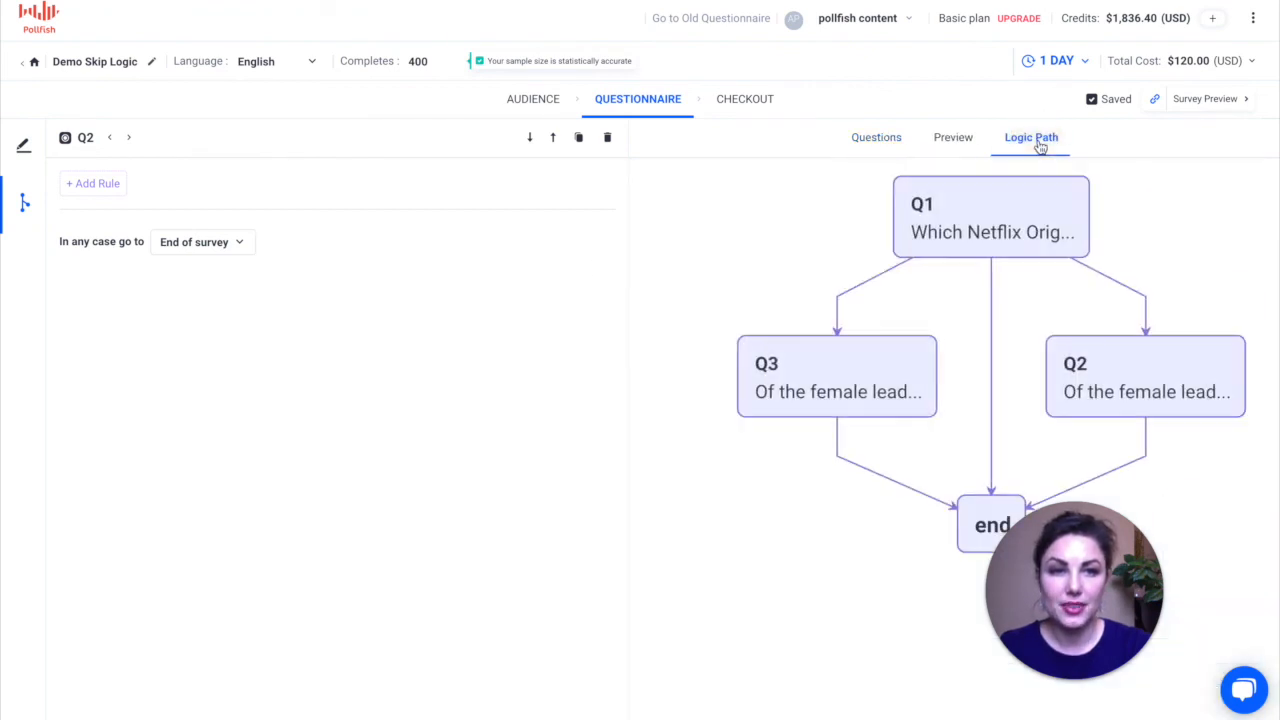